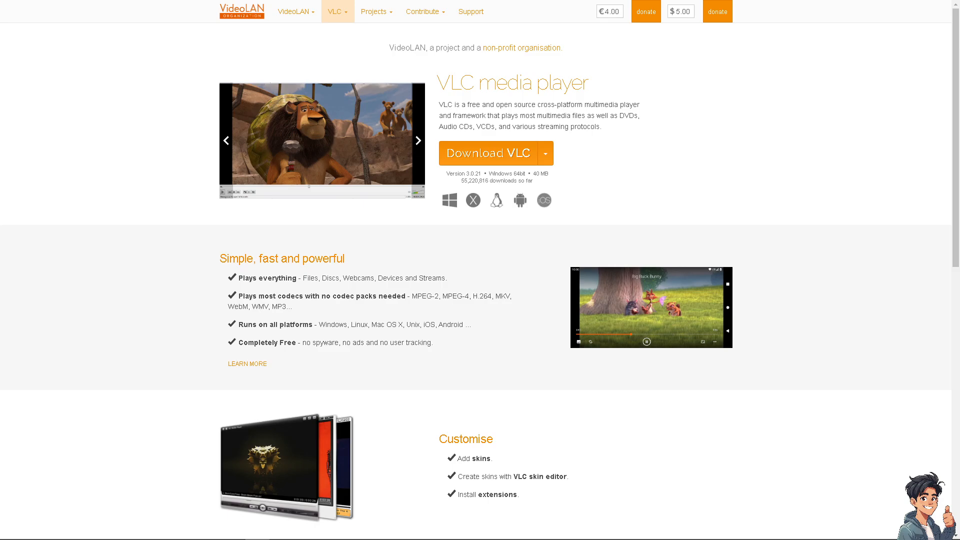
- Load the 'How To Find Your Roblox User ID (Mobile)' .mp4 via Media > Open File and play it
click(418, 140)
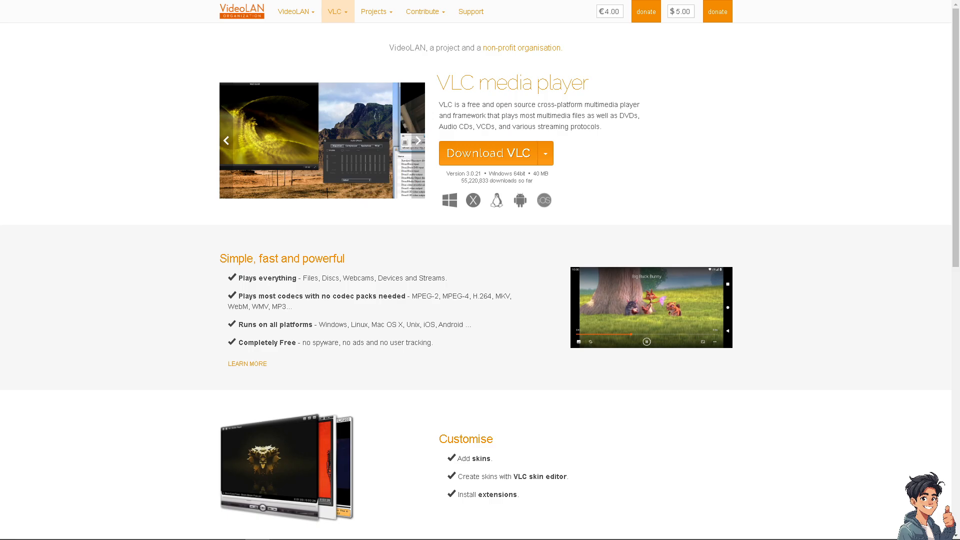
click(417, 140)
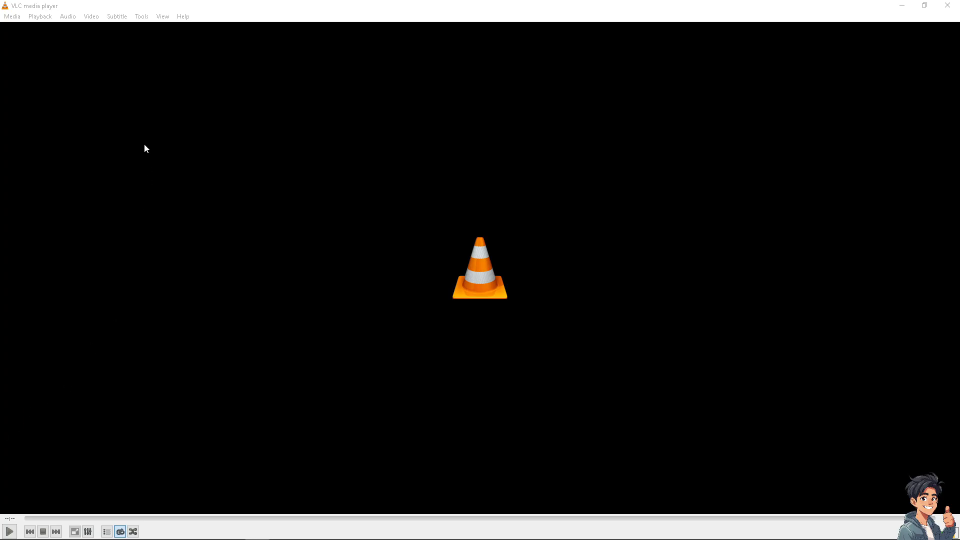
mouse_move(129, 145)
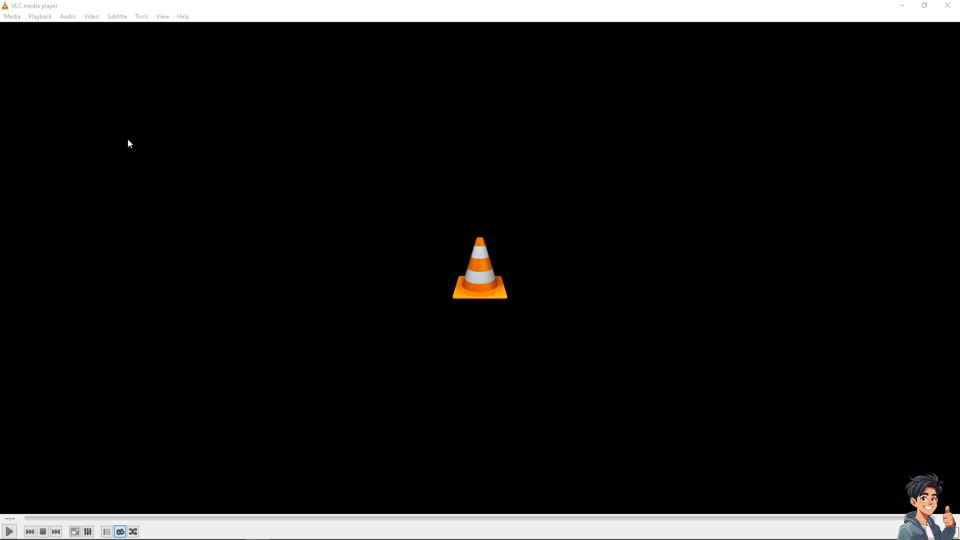
mouse_move(28, 36)
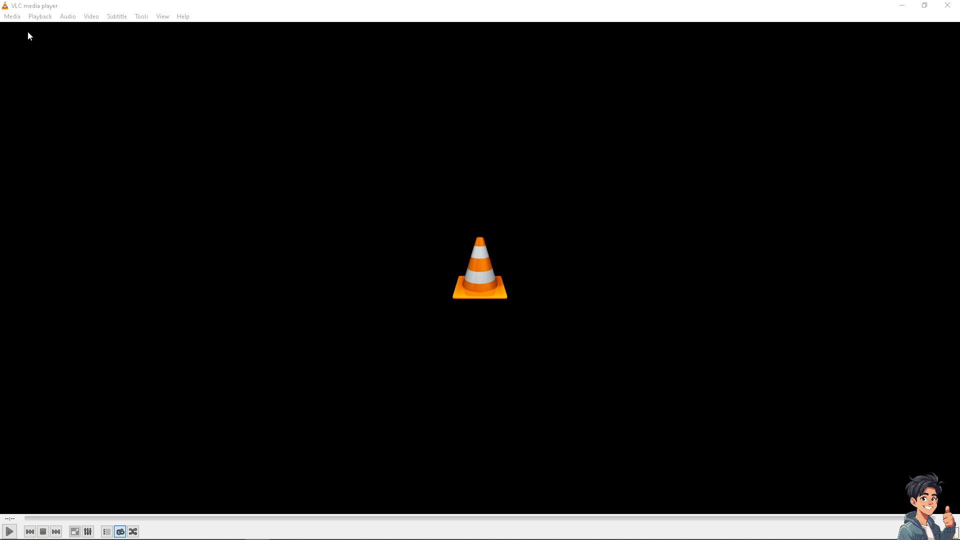
click(14, 16)
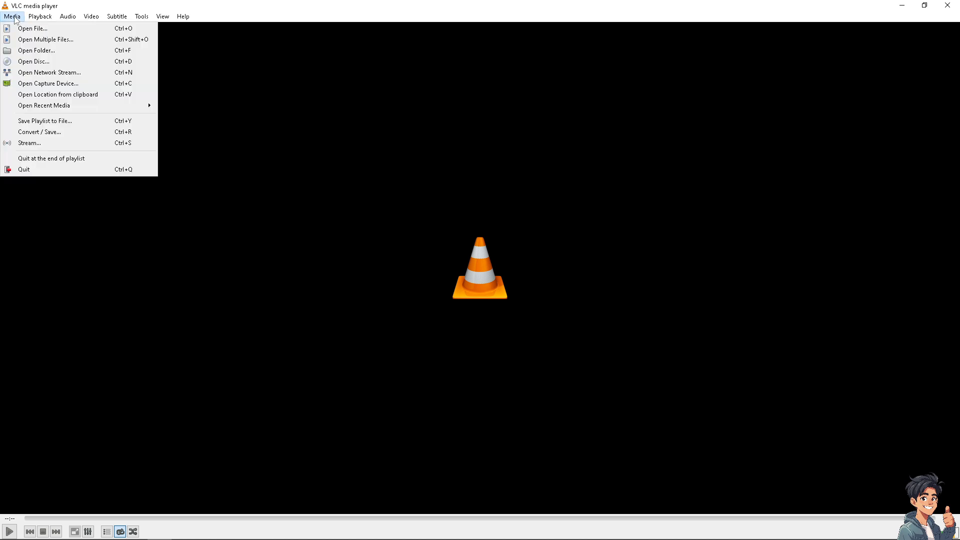
mouse_move(33, 29)
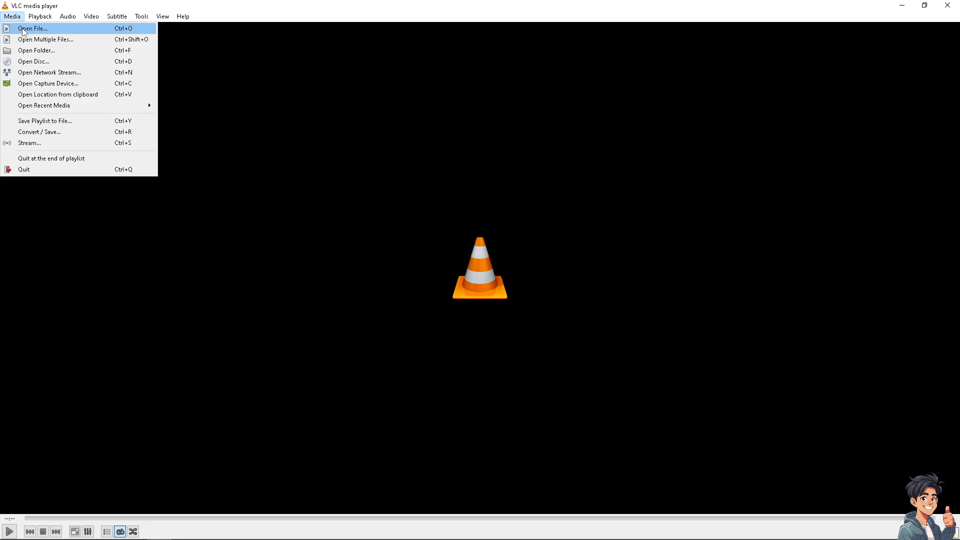
click(32, 28)
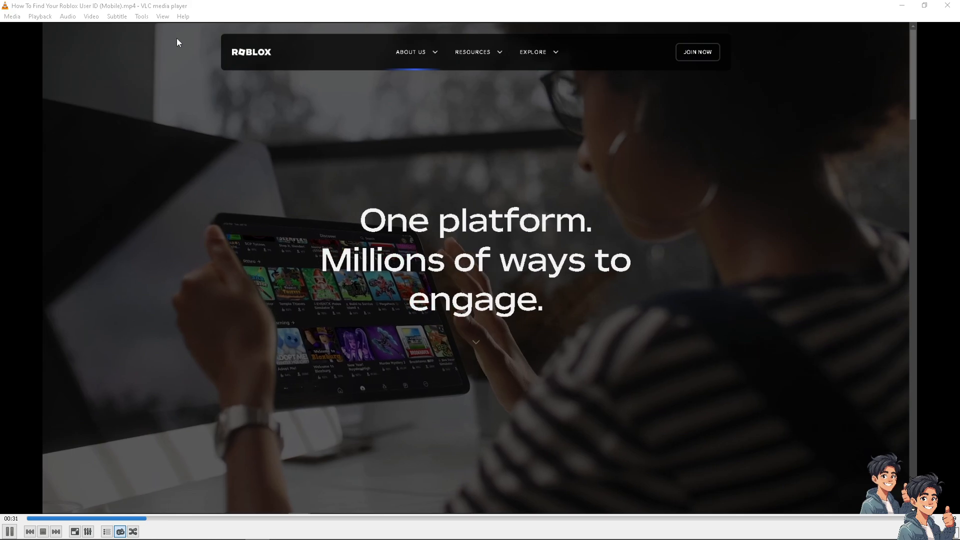
- Bring up Track Synchronization from the Tools menu to delay the audio track by 20.000 s
click(142, 16)
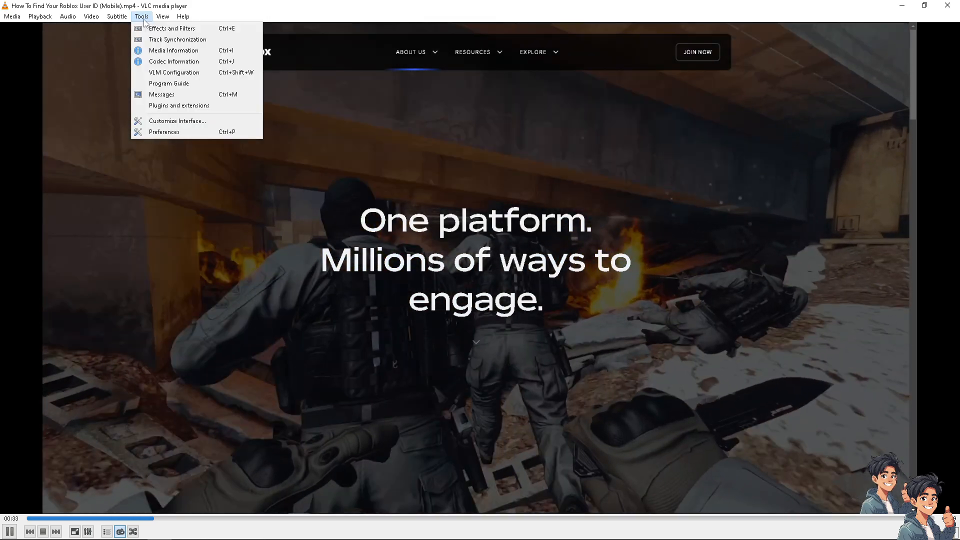
mouse_move(173, 42)
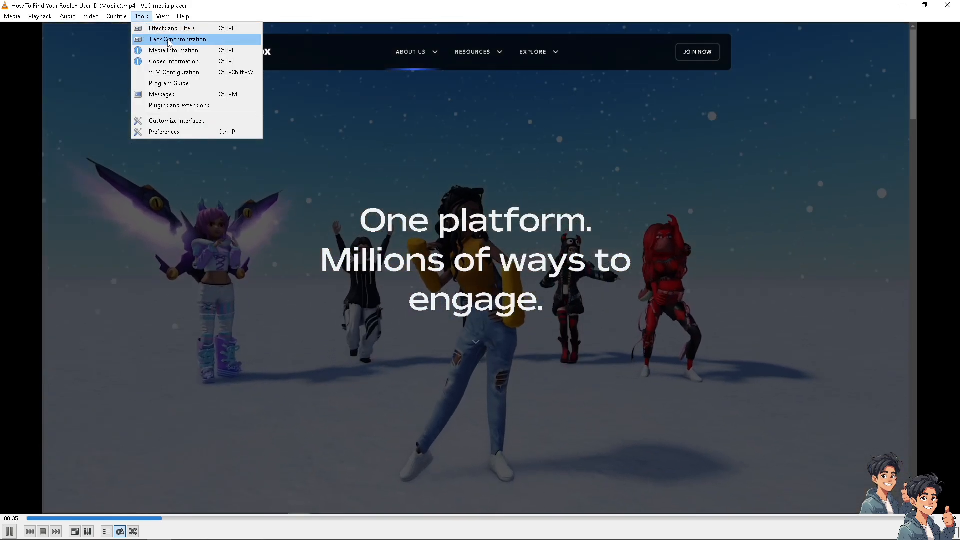
click(178, 39)
text(20.000)
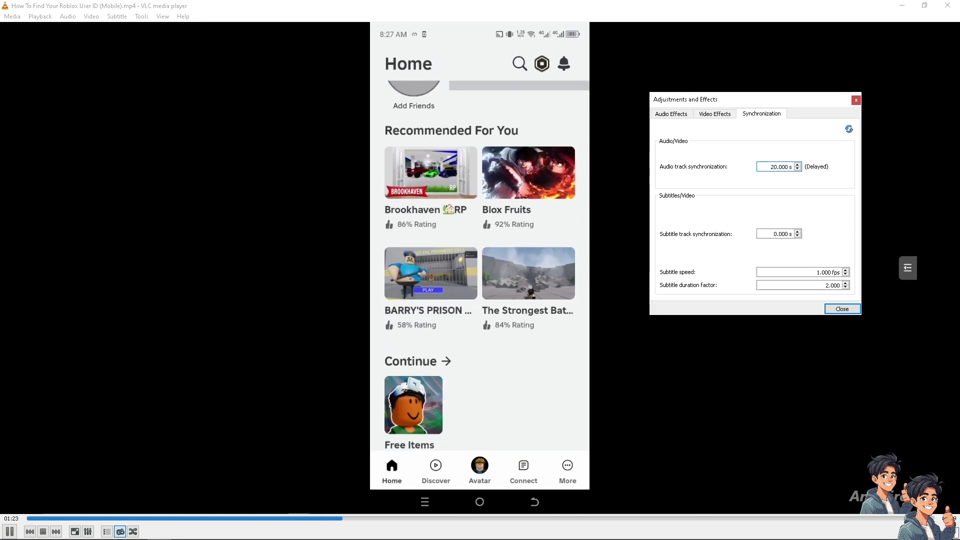
click(567, 469)
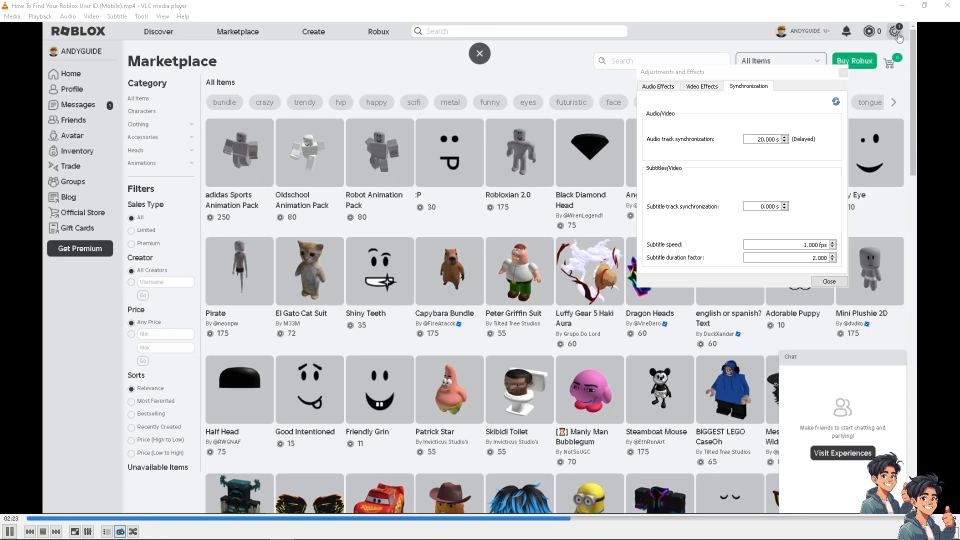
click(894, 31)
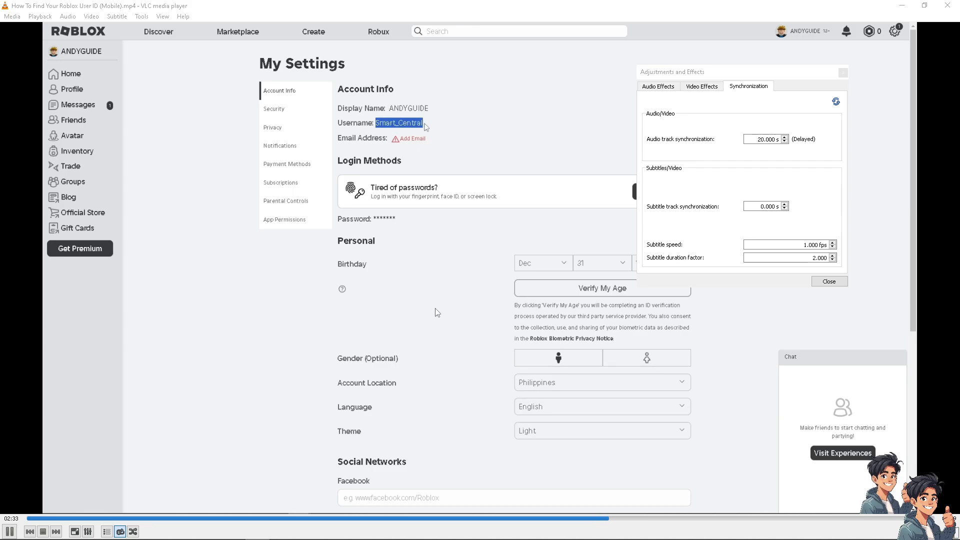
mouse_move(194, 164)
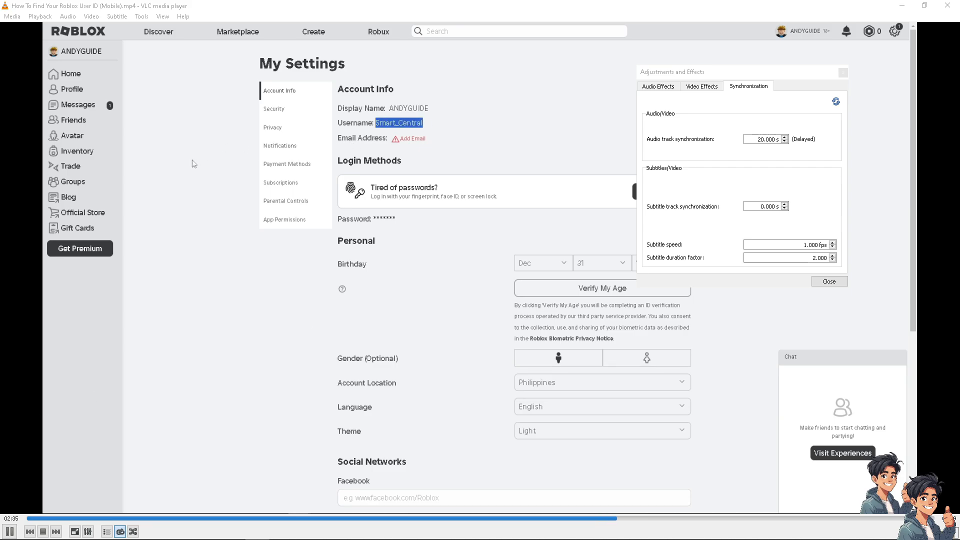
mouse_move(439, 309)
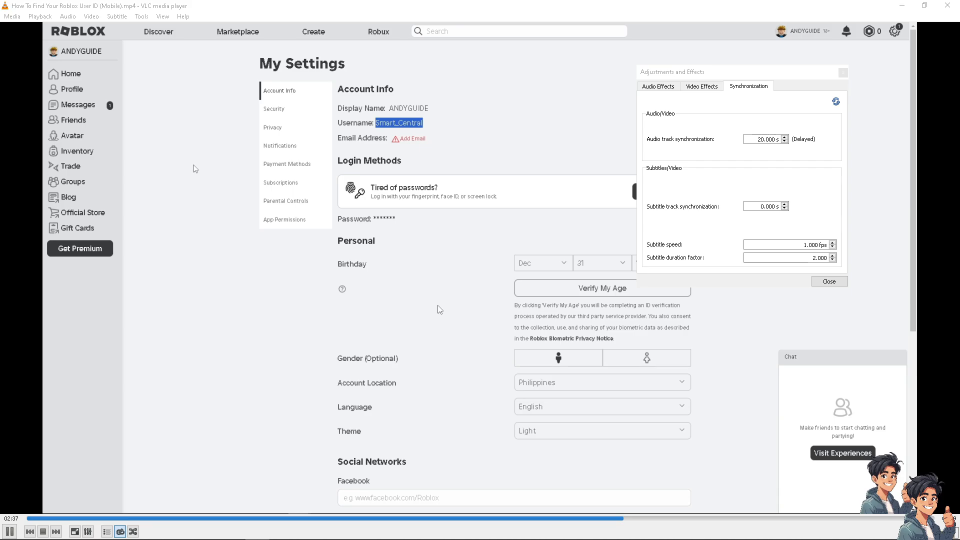